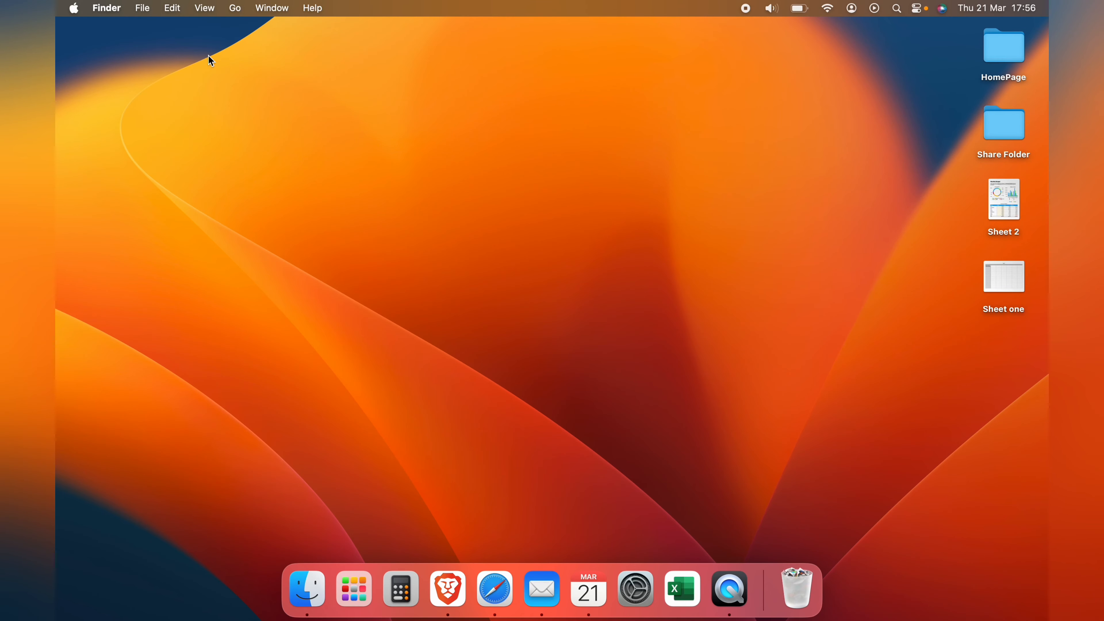
mouse_move(239, 55)
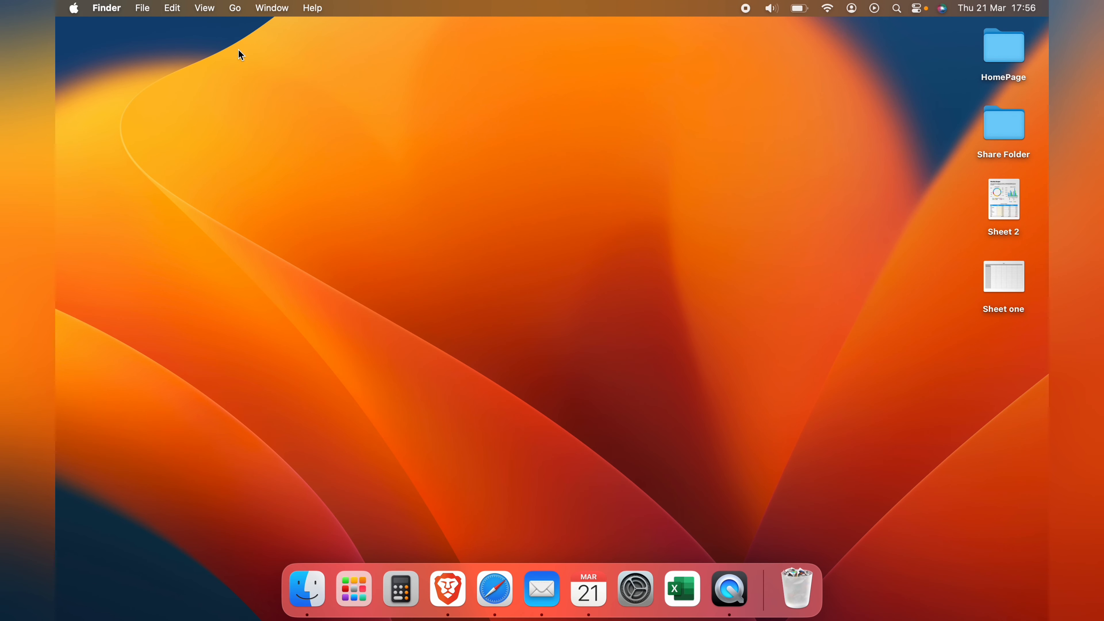
mouse_move(999, 282)
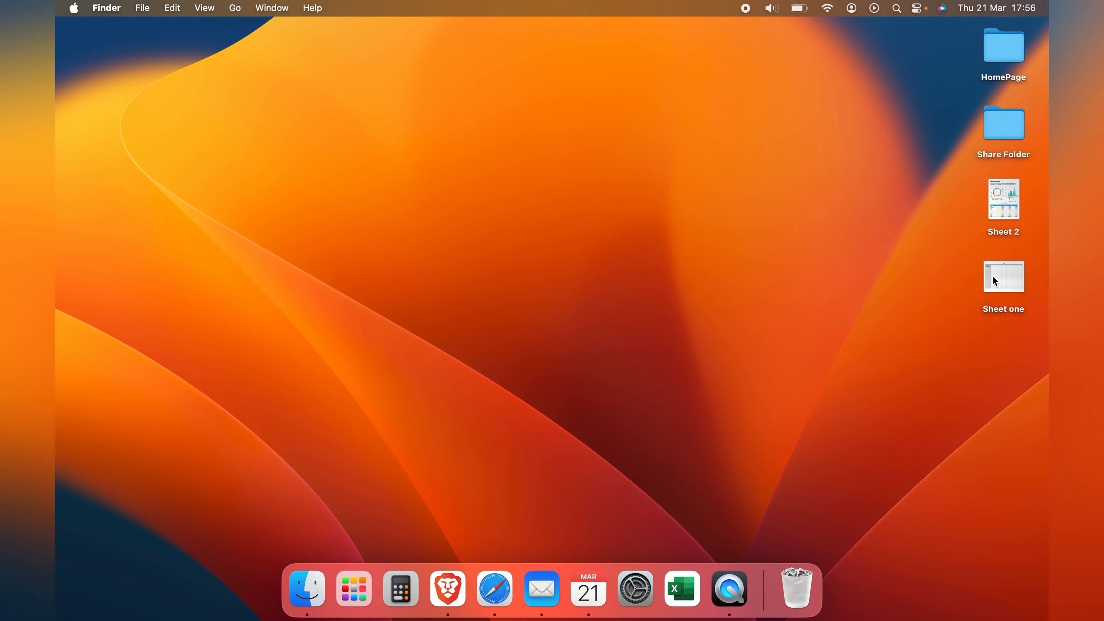
Step: Open Sheet one and Sheet 2, then copy the Budget sheet from Sheet 2
click(1004, 276)
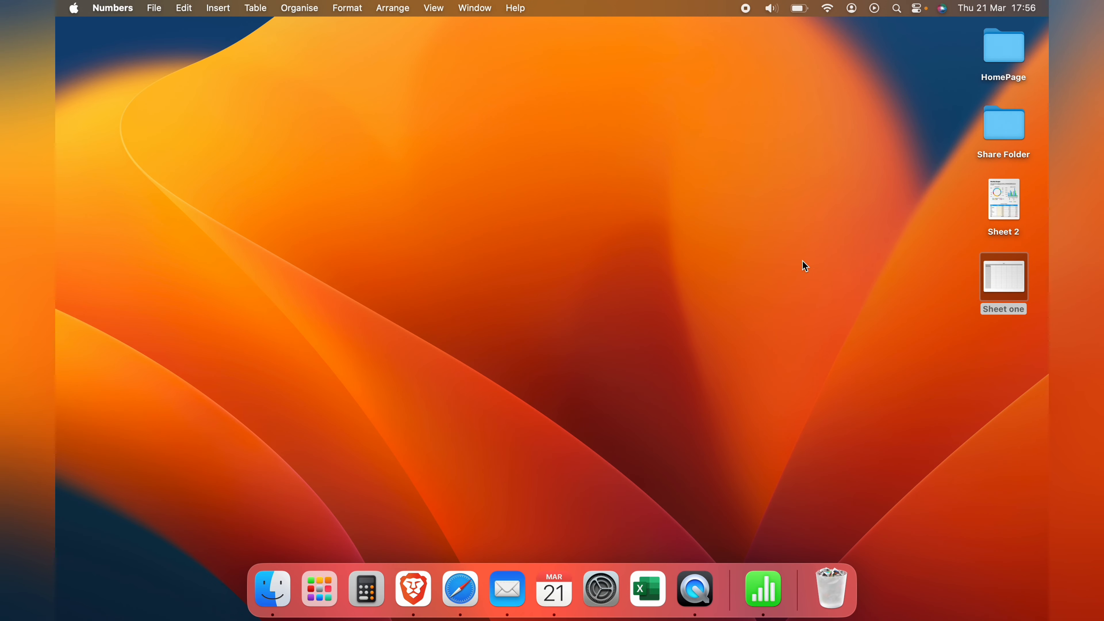
double_click(1003, 277)
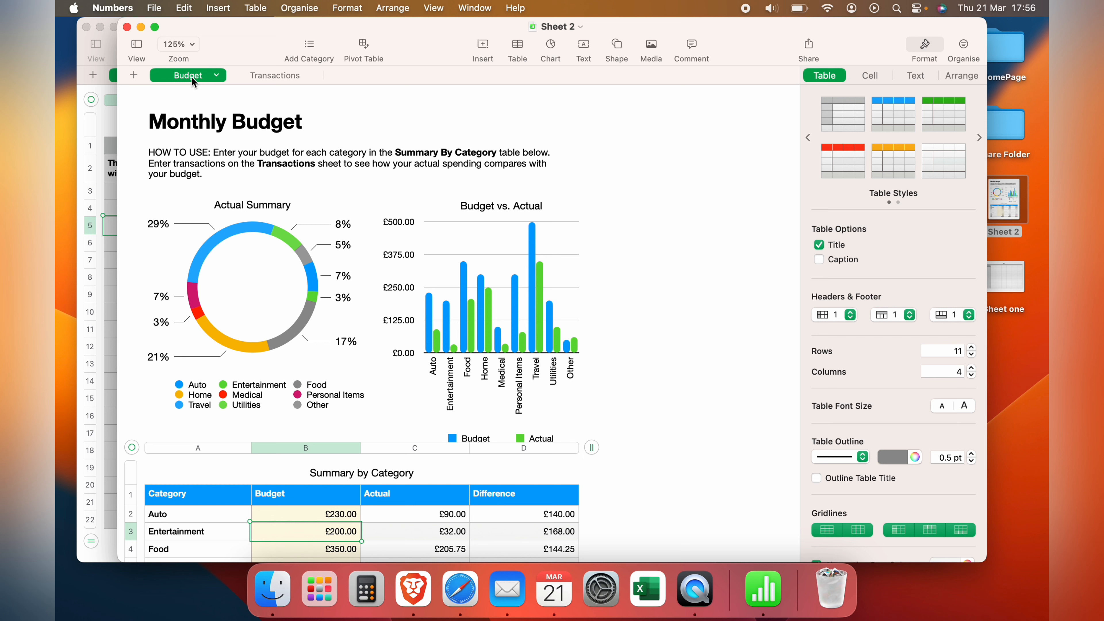
click(216, 76)
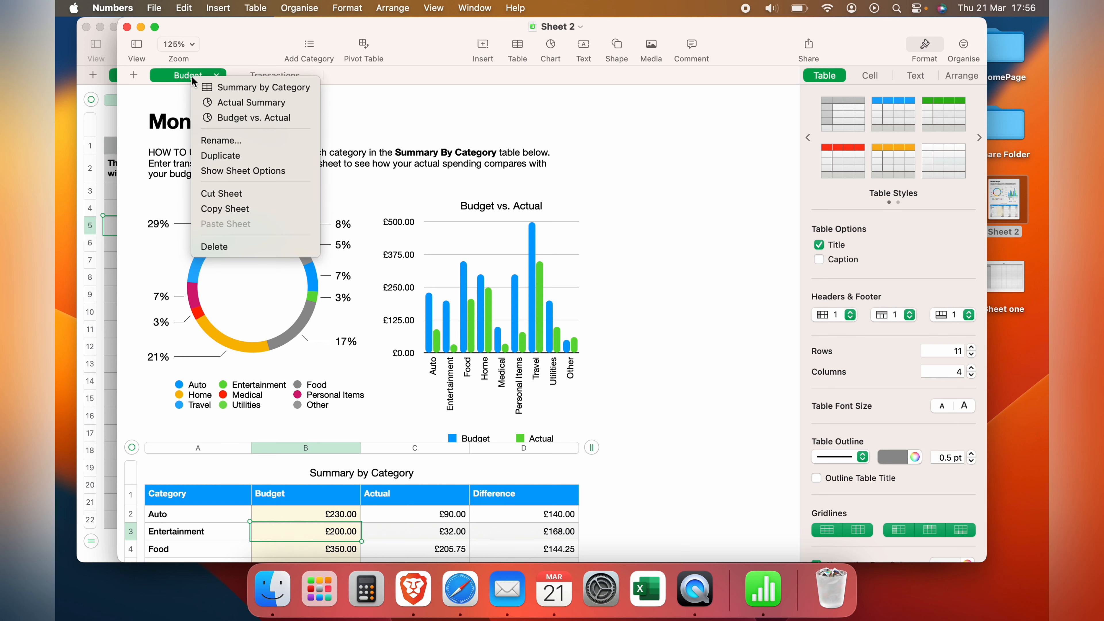
mouse_move(243, 170)
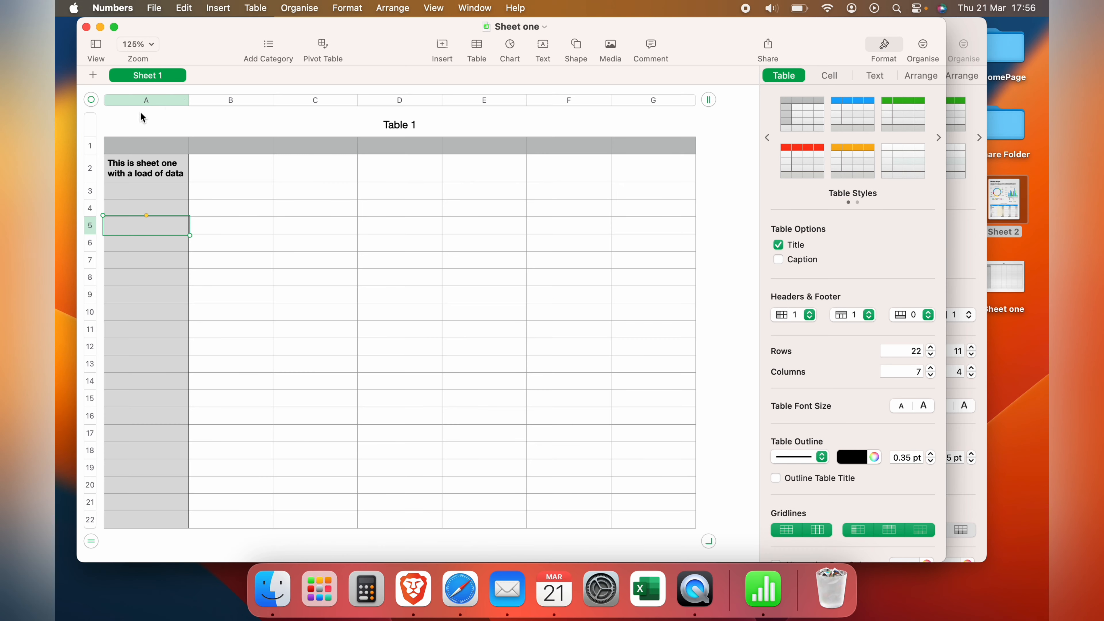
mouse_move(213, 82)
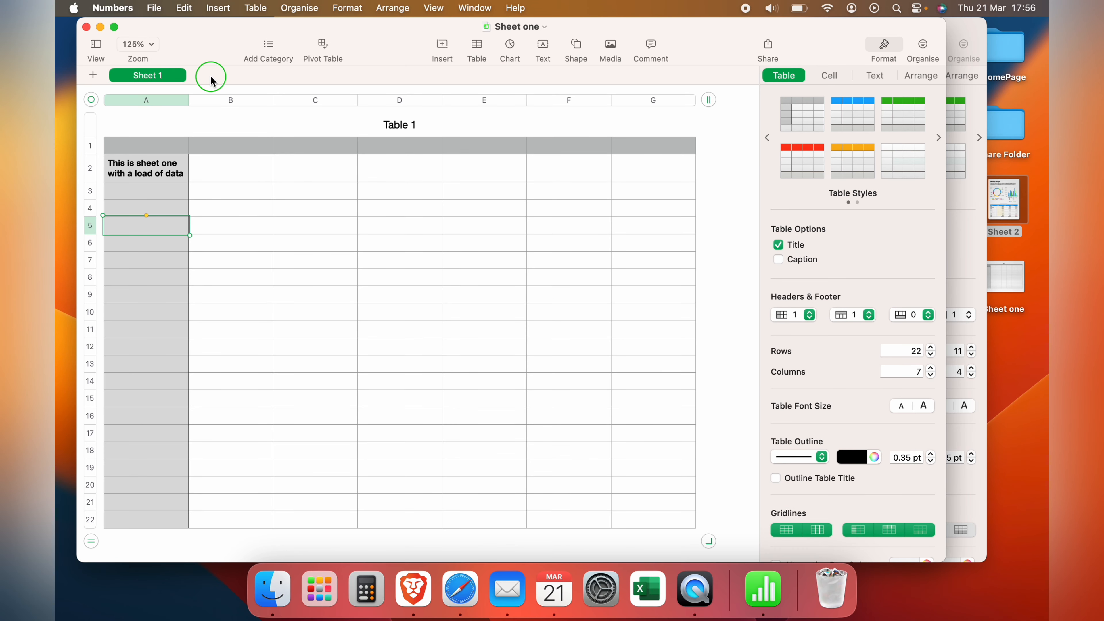
mouse_move(198, 78)
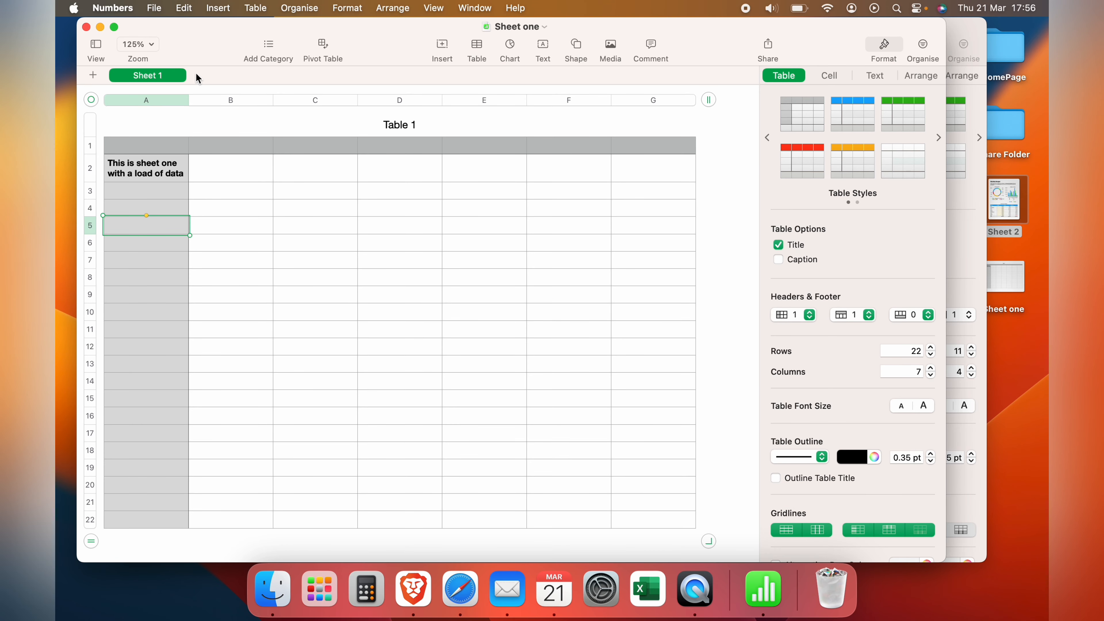
Step: Paste the copied Budget sheet into Sheet one via the Sheet 1 tab menu
right_click(148, 76)
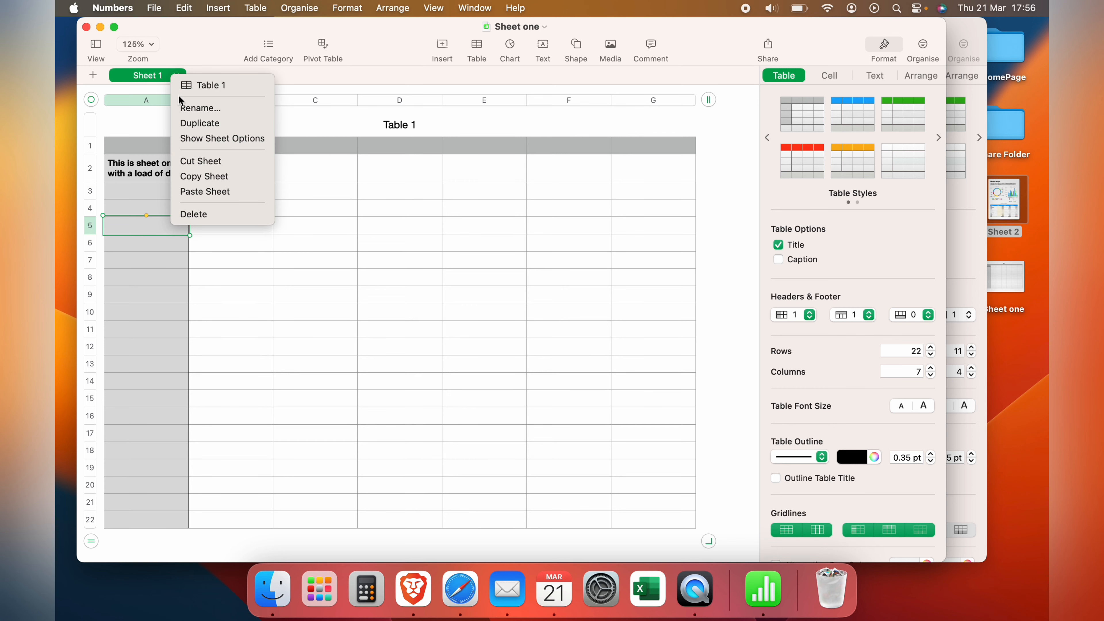
click(223, 75)
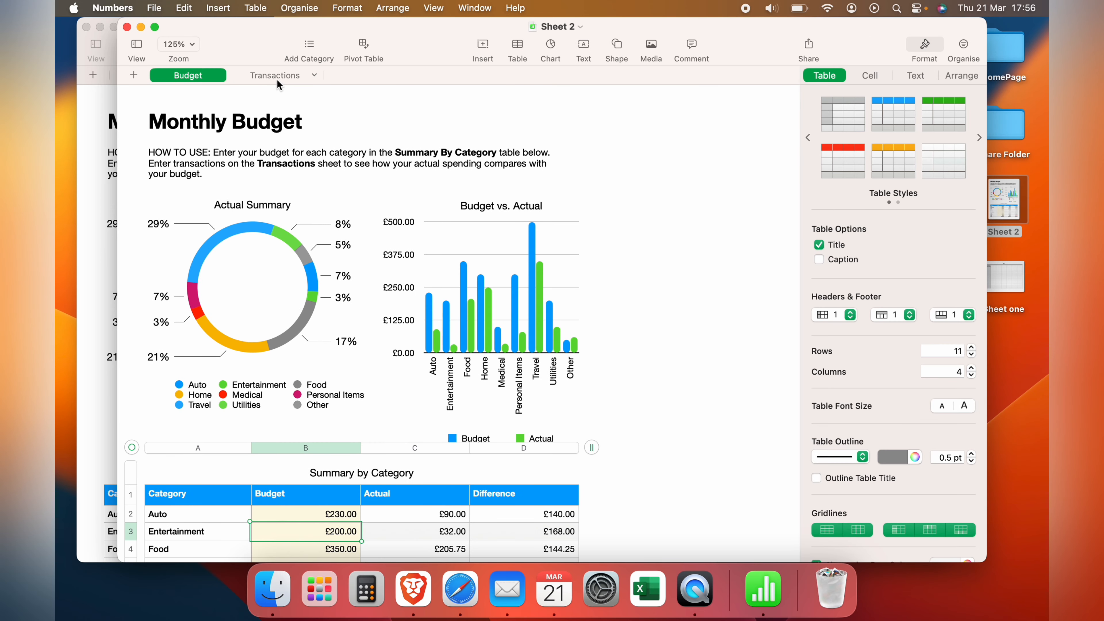
Step: Copy the Transactions sheet from Sheet 2 and paste it after Budget in Sheet one
click(275, 76)
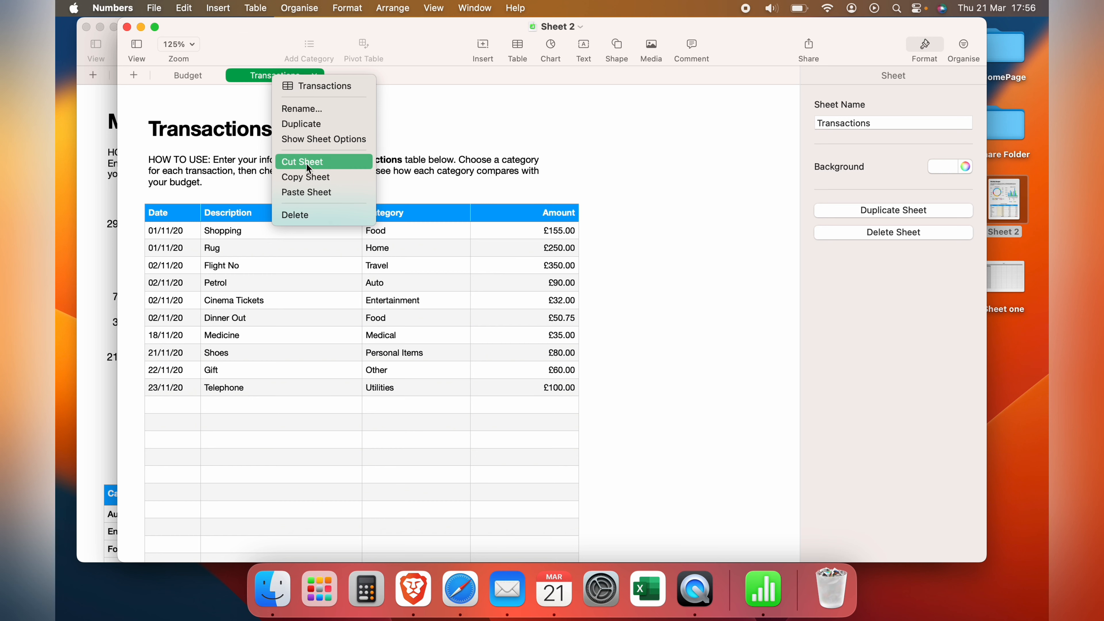
mouse_move(307, 176)
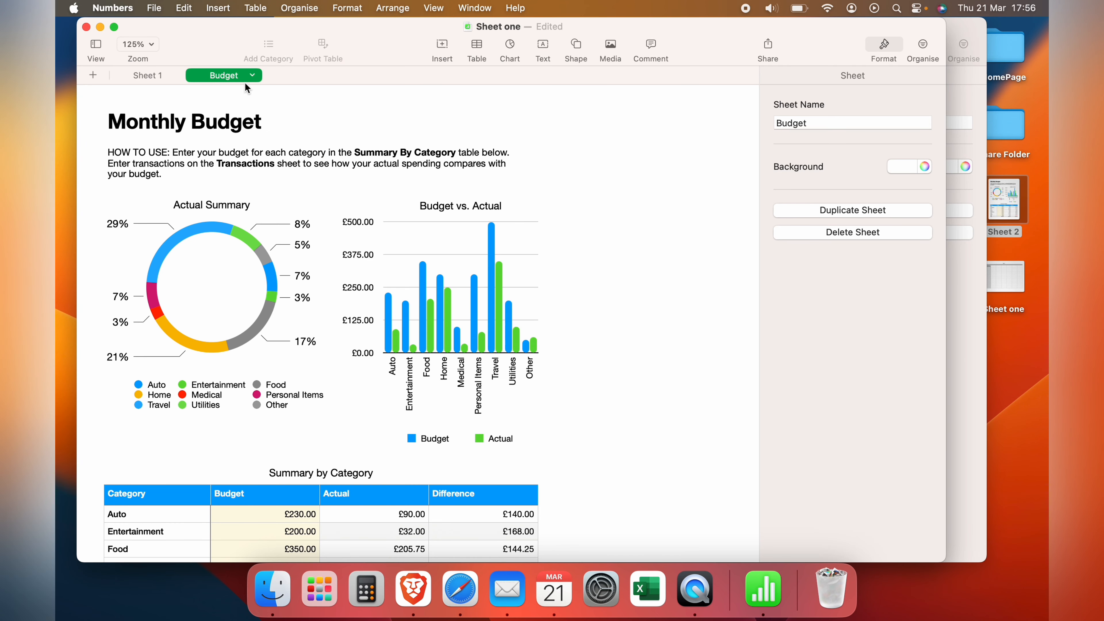
click(251, 75)
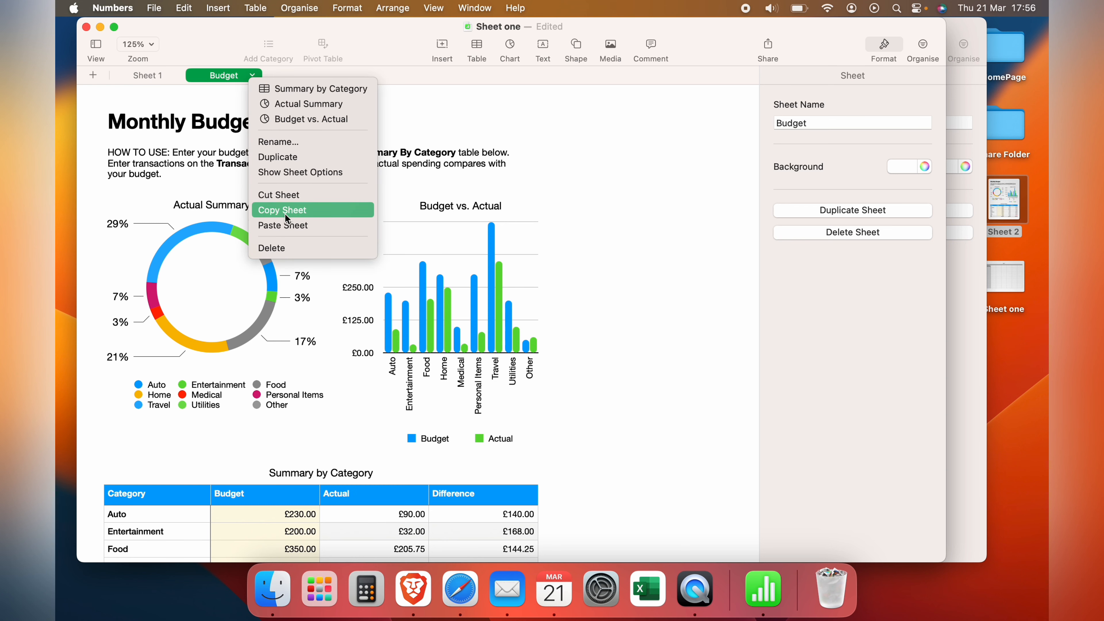
click(310, 75)
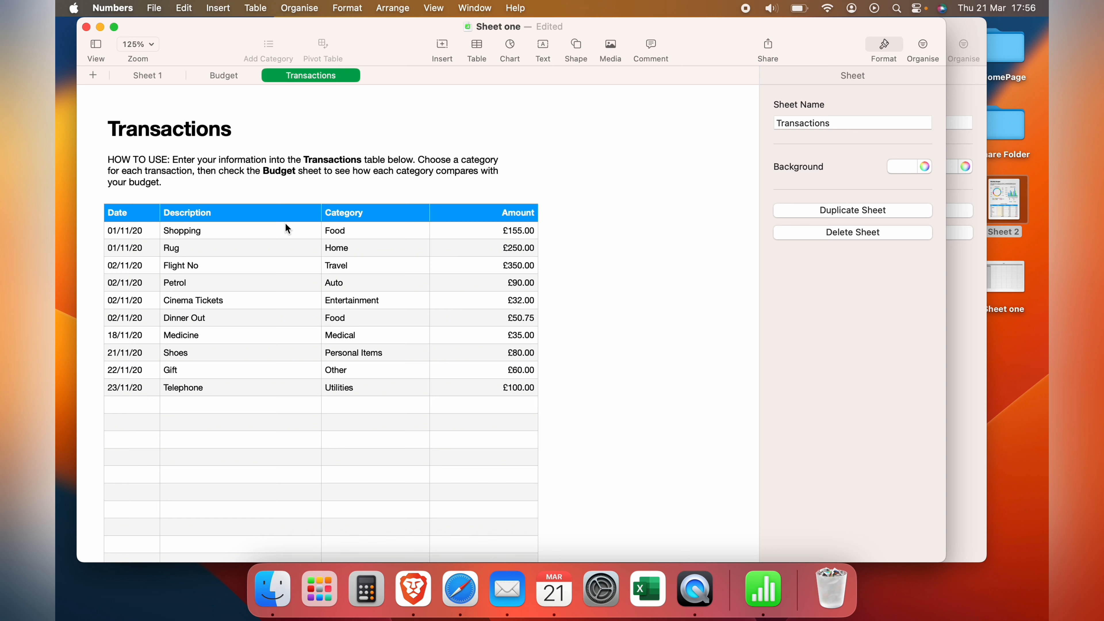
mouse_move(202, 100)
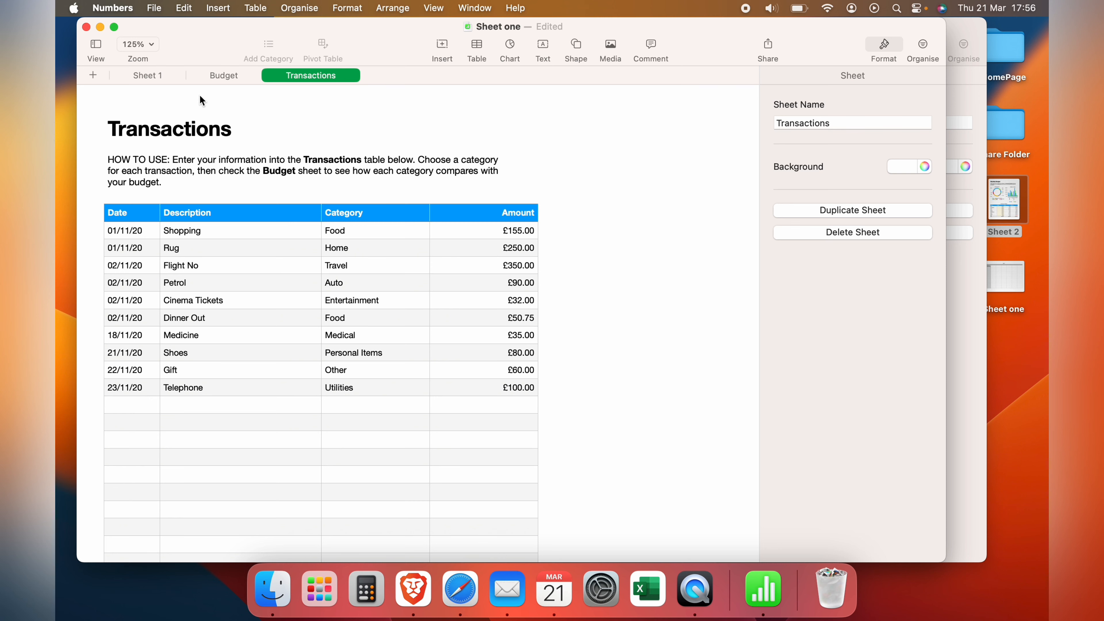
Step: Close Sheet one, open and close Sheet 2, then reopen Sheet one
click(147, 75)
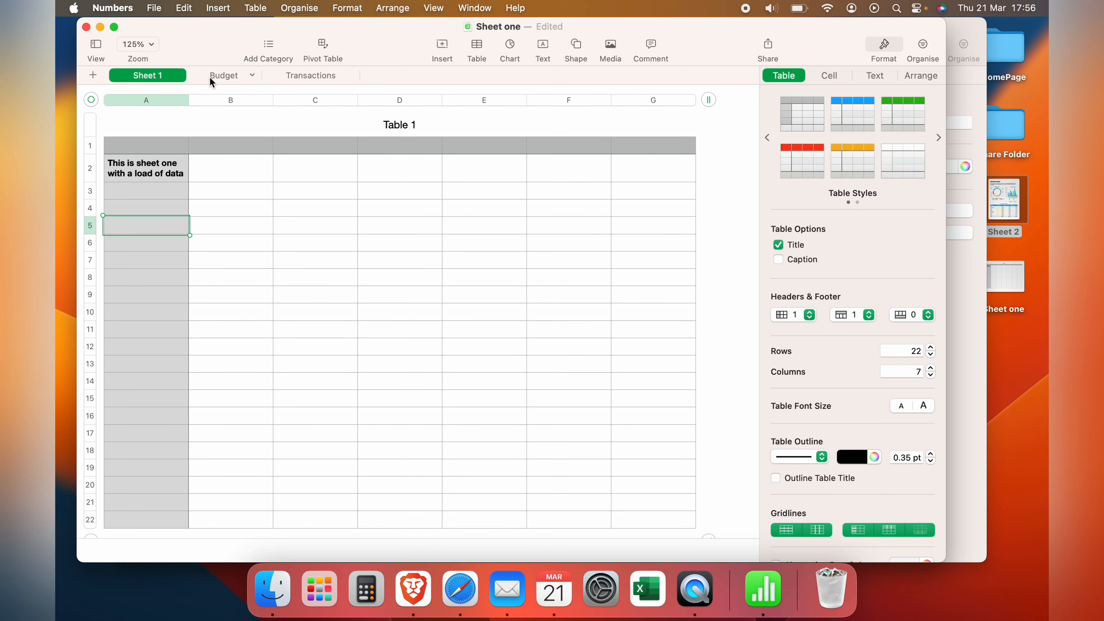
click(310, 75)
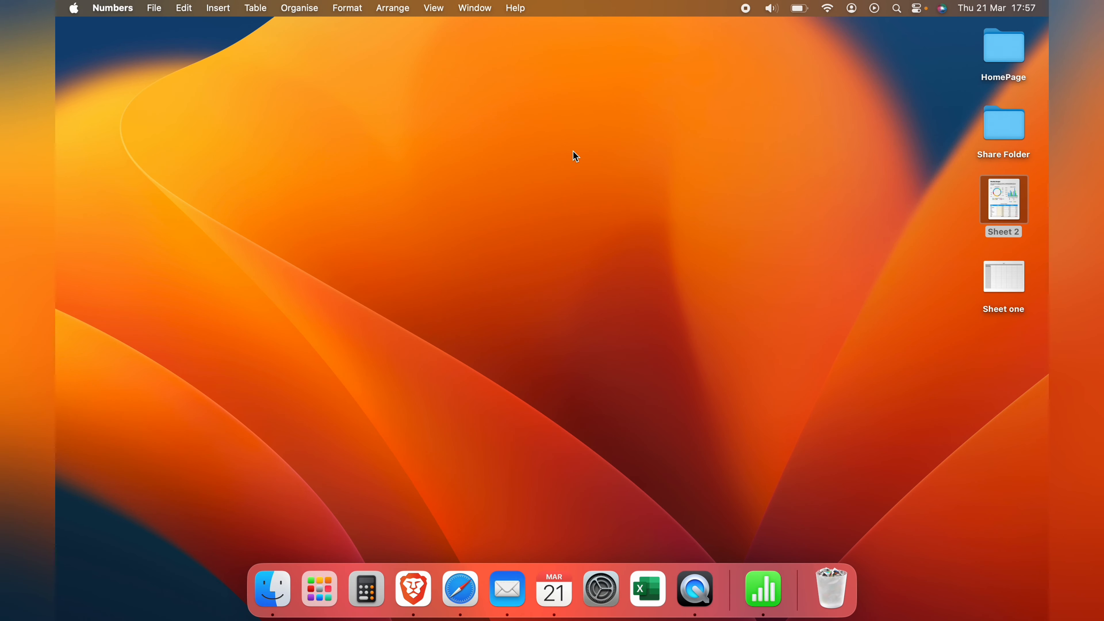
double_click(1004, 200)
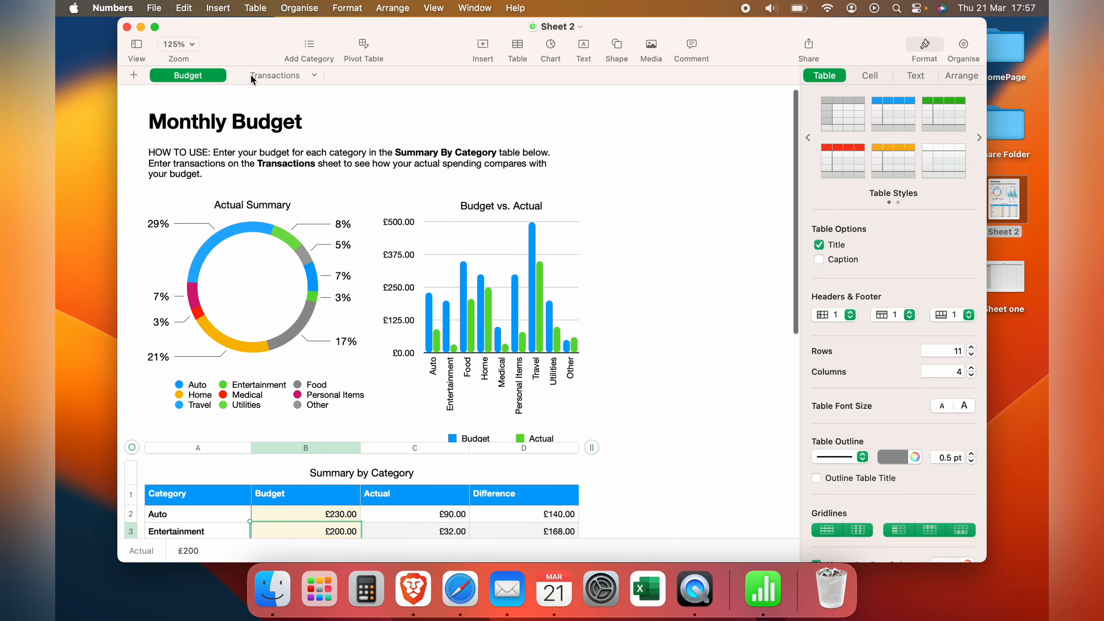
click(141, 27)
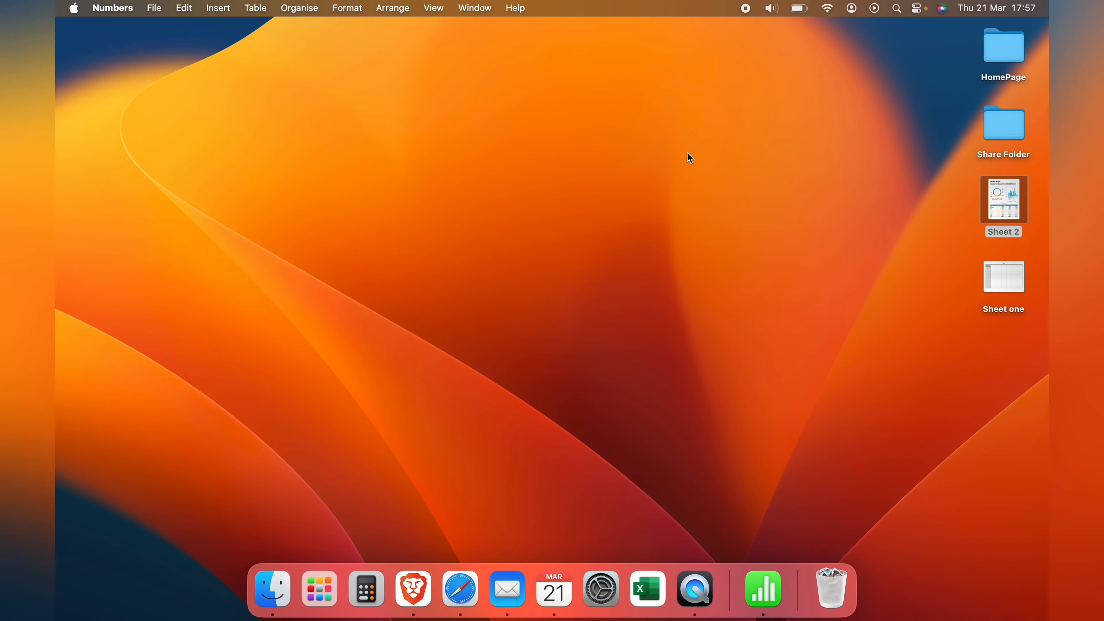
click(1003, 276)
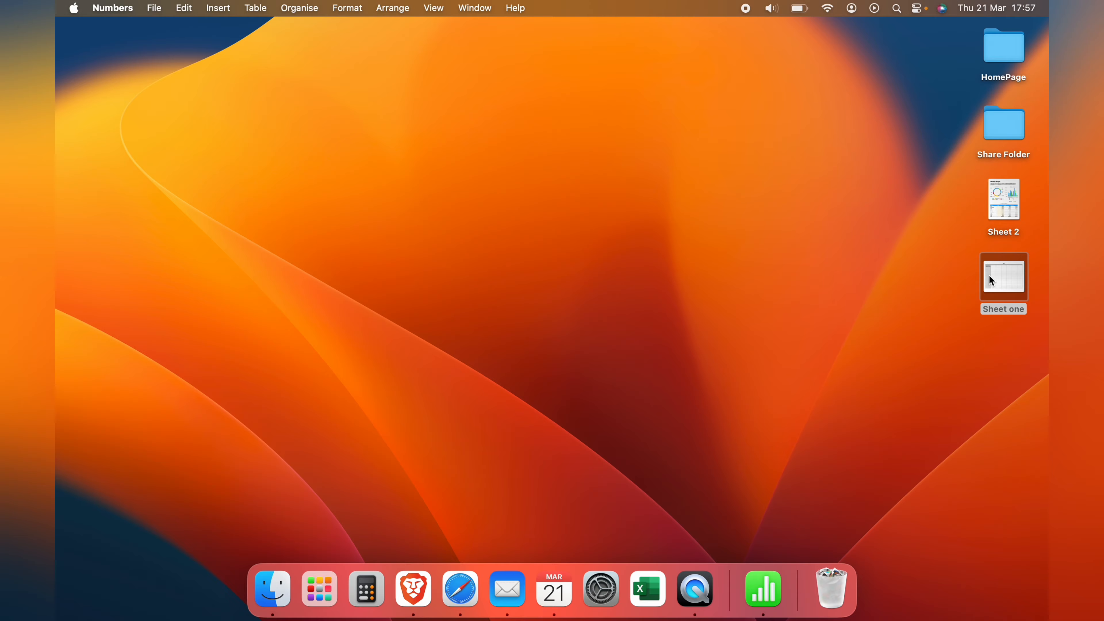
double_click(1004, 277)
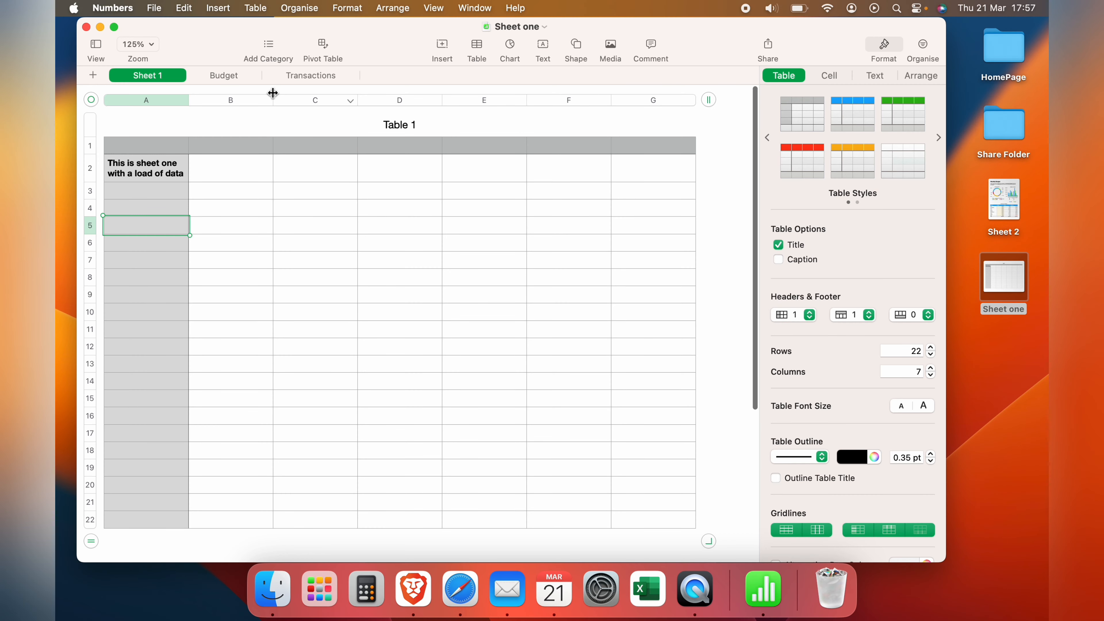
Step: Verify Sheet one keeps its Budget, Transactions and Sheet 1 sheets
click(223, 76)
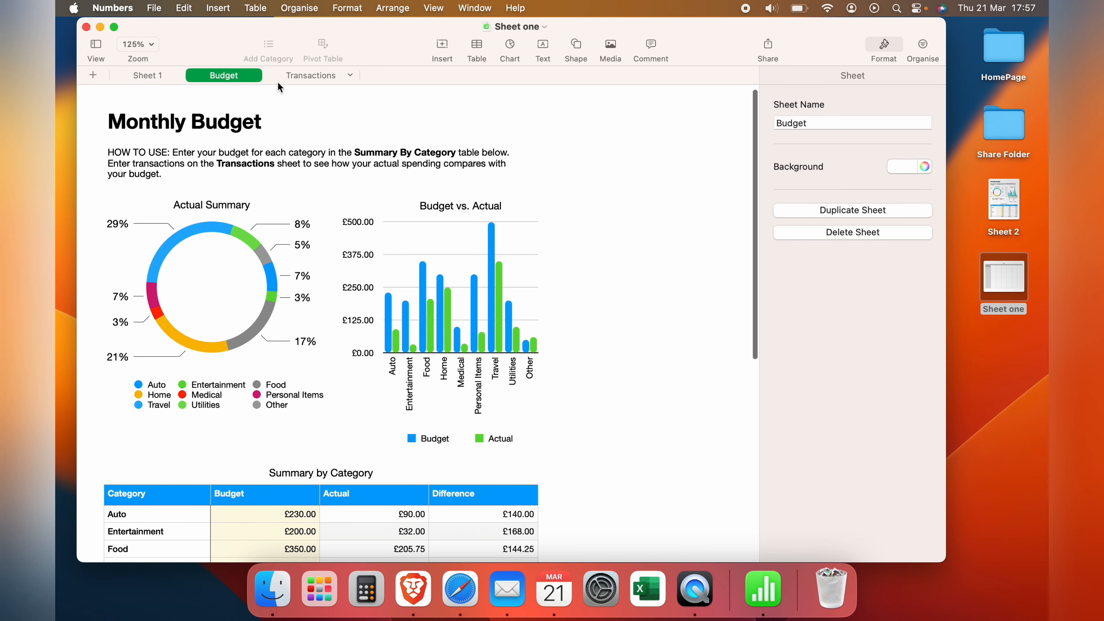
click(310, 75)
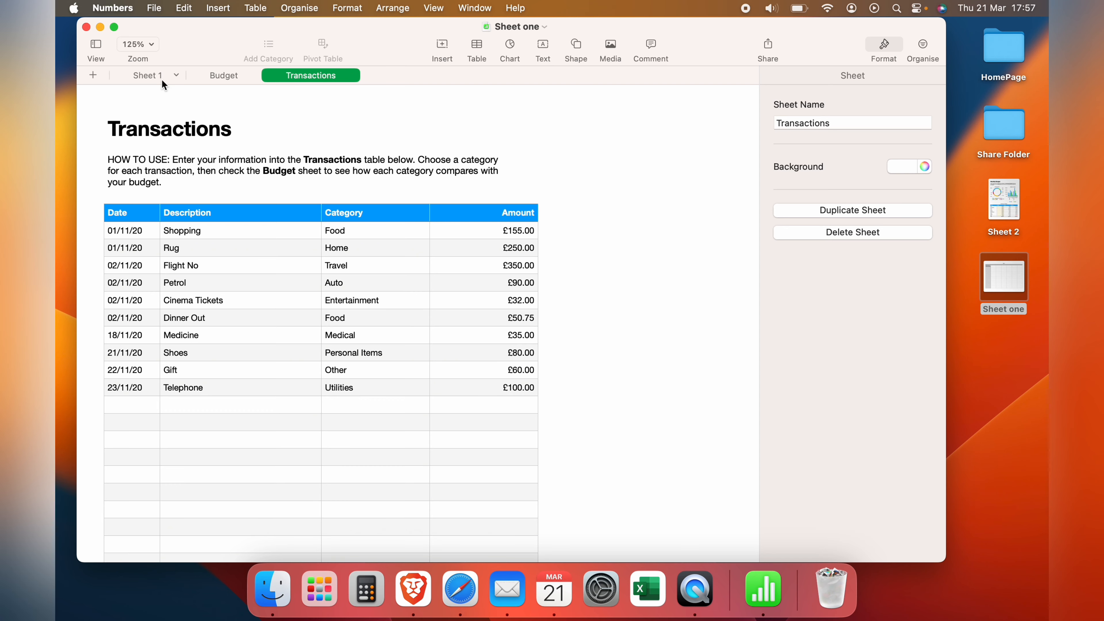
click(148, 75)
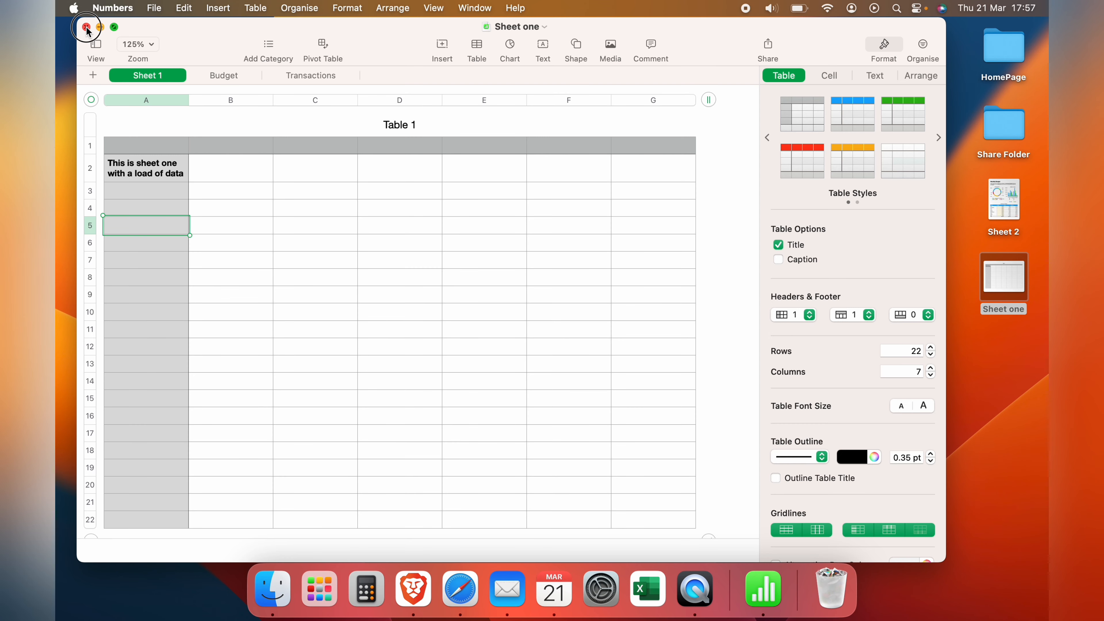
Step: Close the Sheet one window, leaving the Finder desktop showing
click(87, 27)
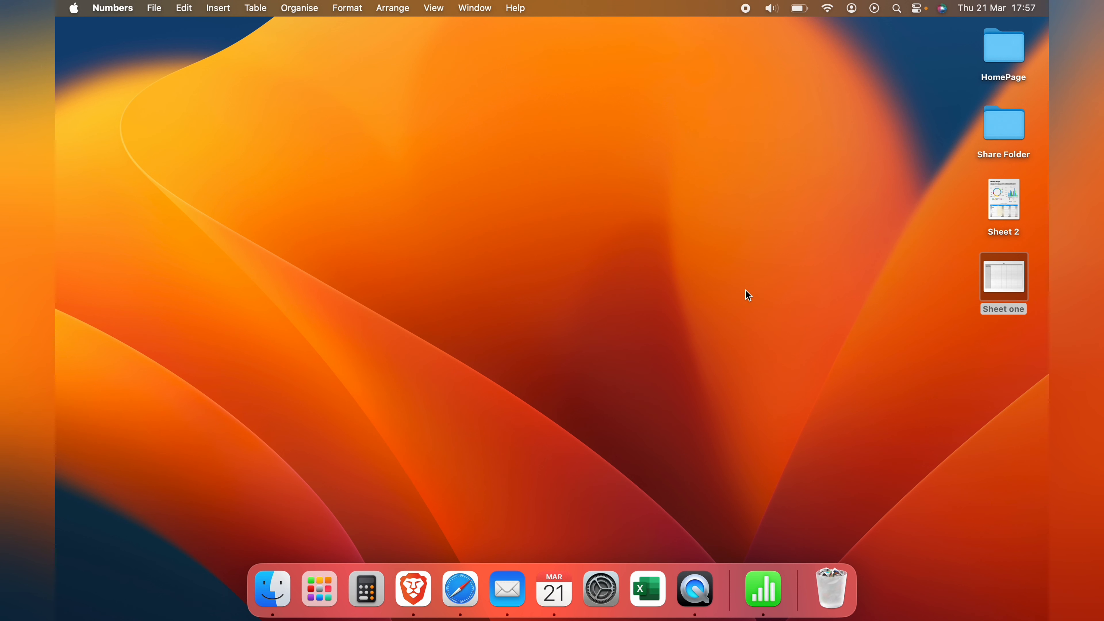
mouse_move(747, 284)
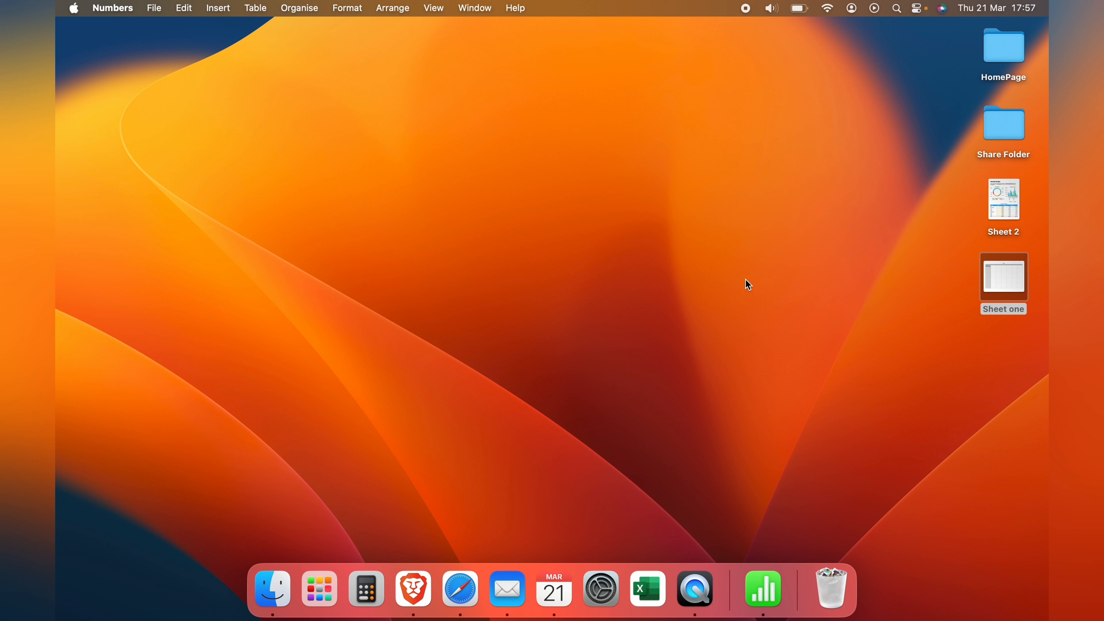
mouse_move(771, 8)
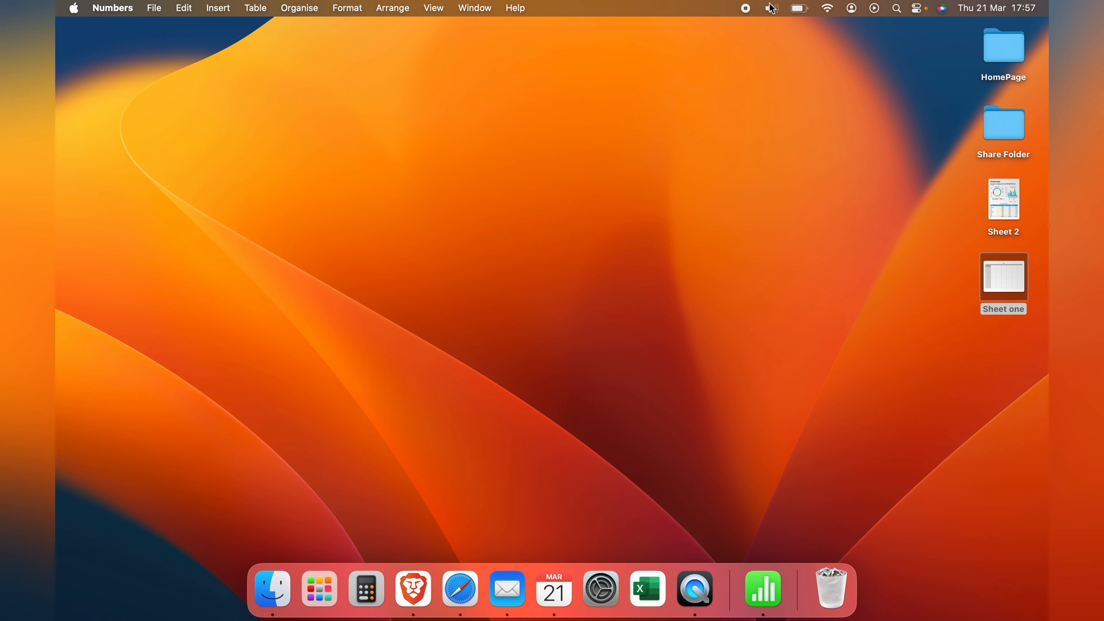